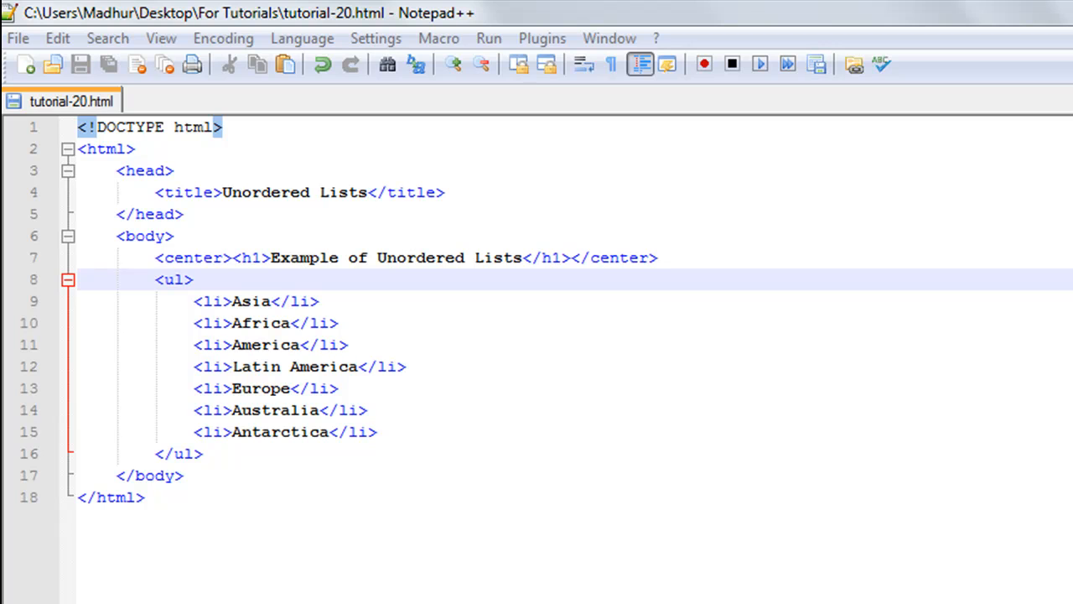
{"action": "mouse_move", "coordinate": [652, 446]}
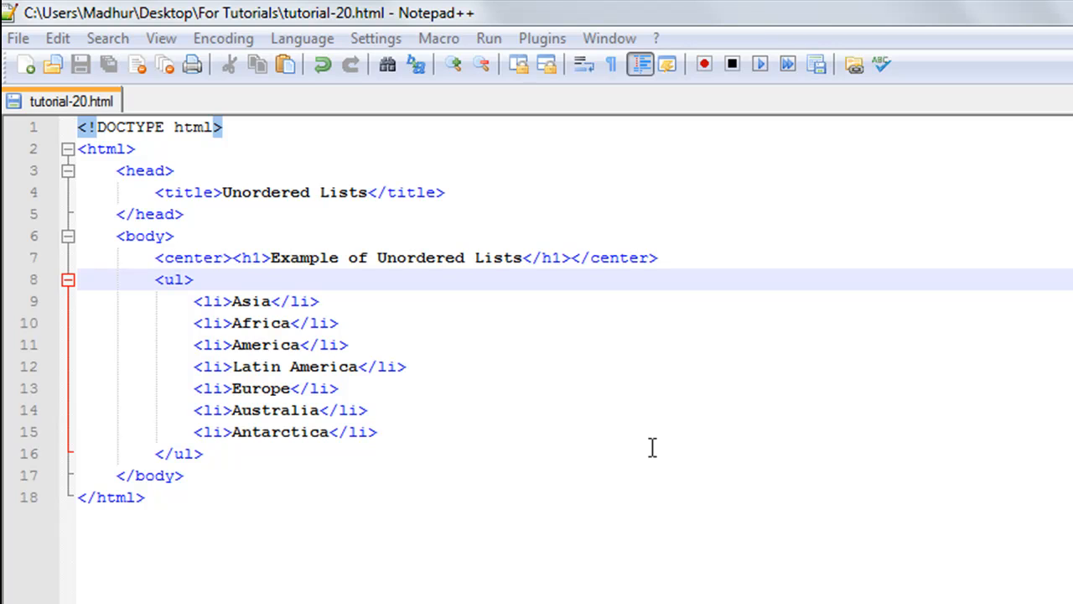
{"action": "mouse_move", "coordinate": [248, 242]}
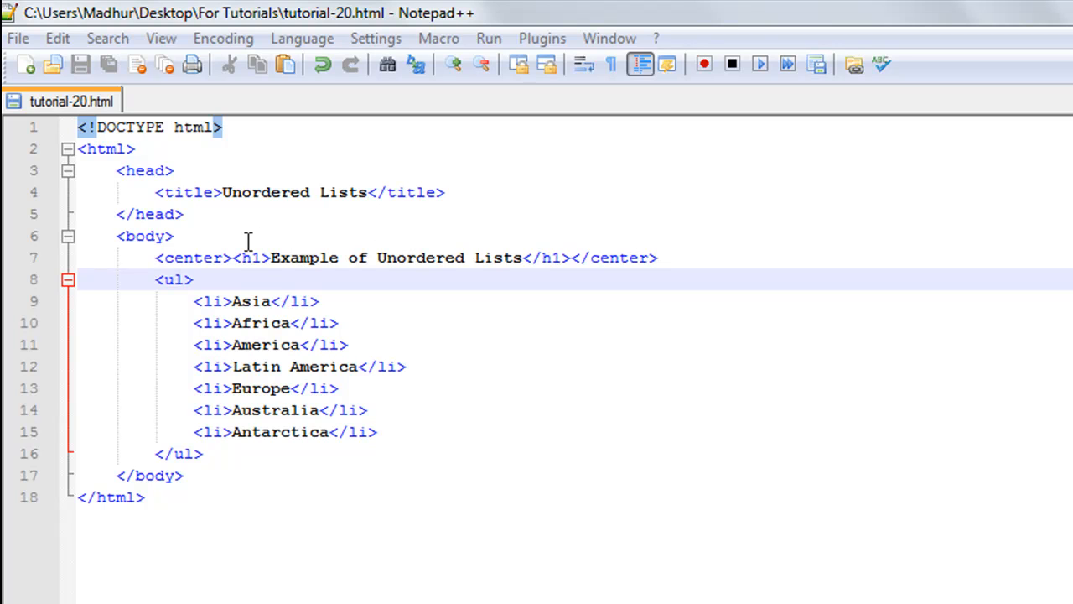
{"action": "mouse_move", "coordinate": [292, 269]}
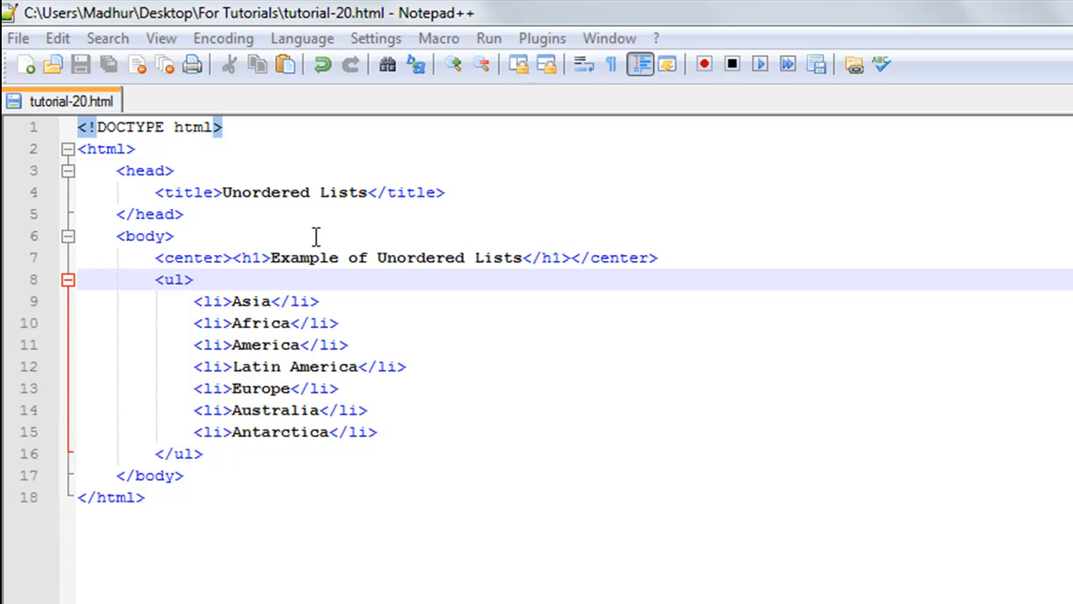
{"action": "mouse_move", "coordinate": [360, 238]}
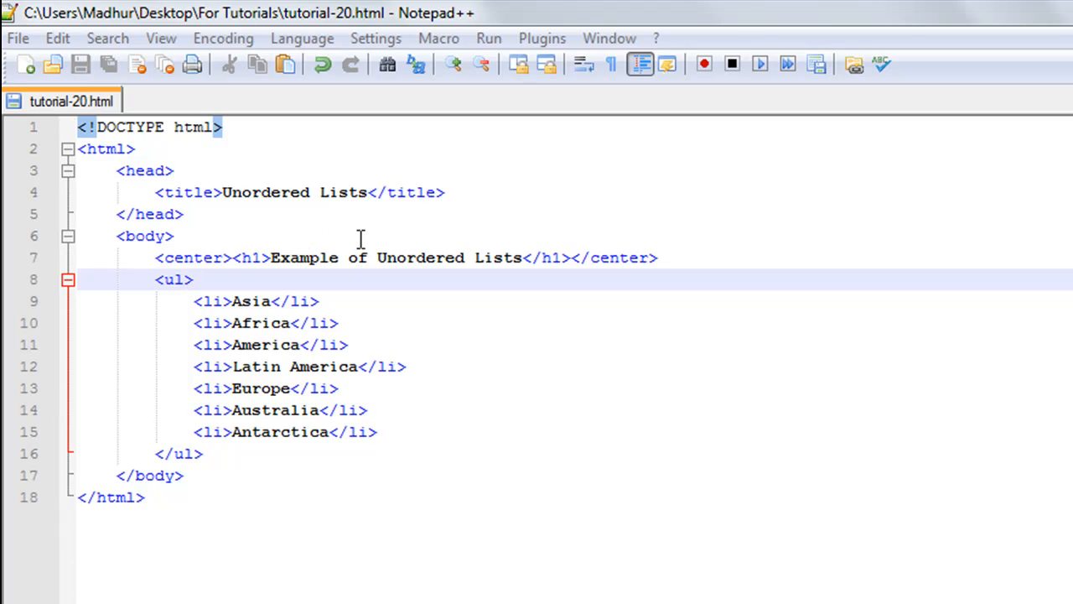
{"action": "mouse_move", "coordinate": [419, 231]}
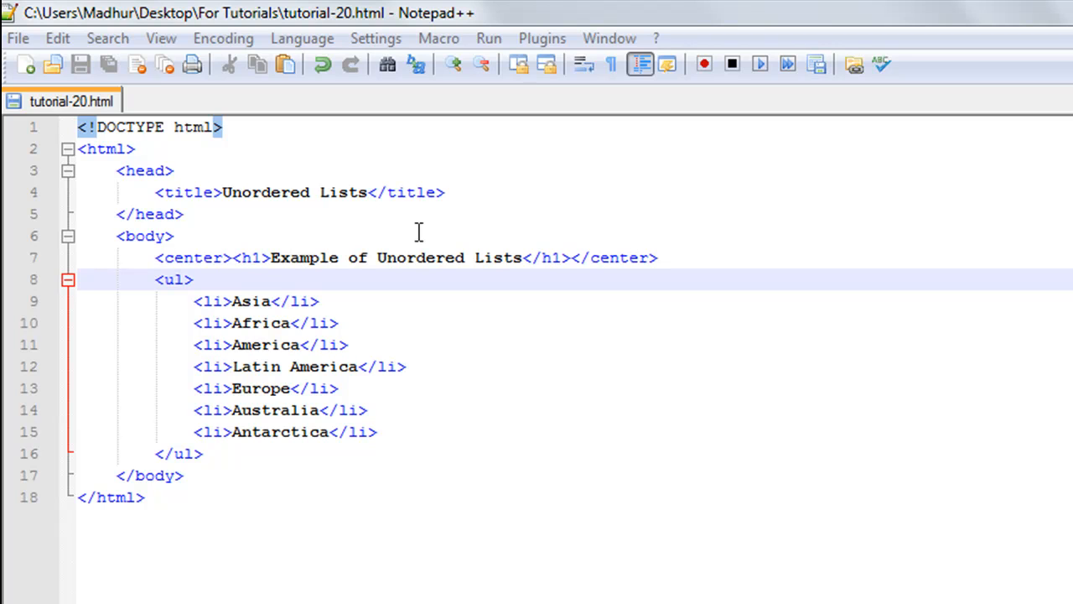
{"action": "mouse_move", "coordinate": [493, 255]}
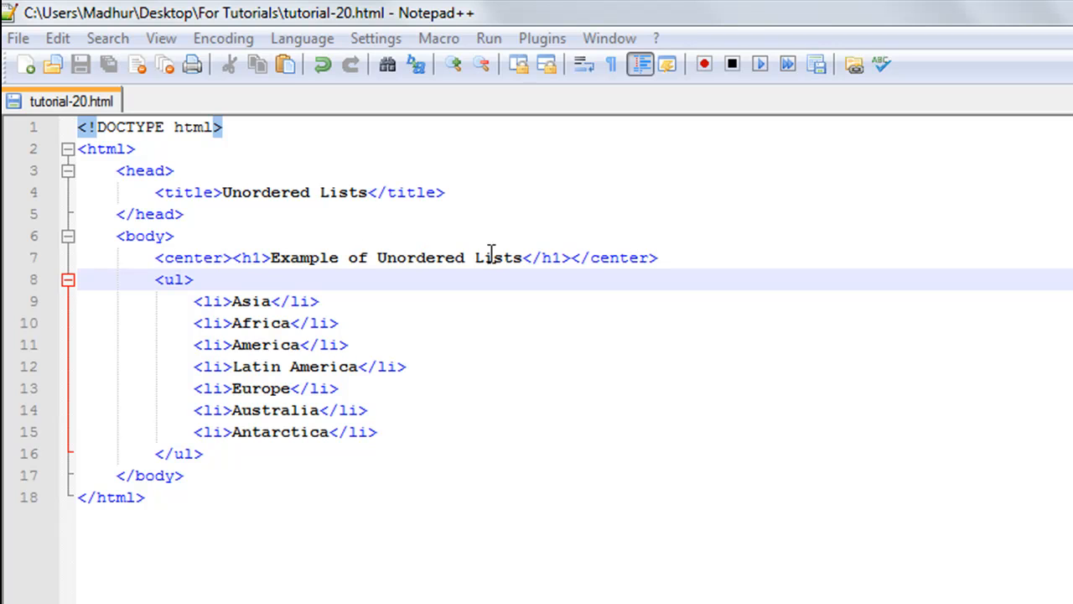
{"action": "mouse_move", "coordinate": [339, 268]}
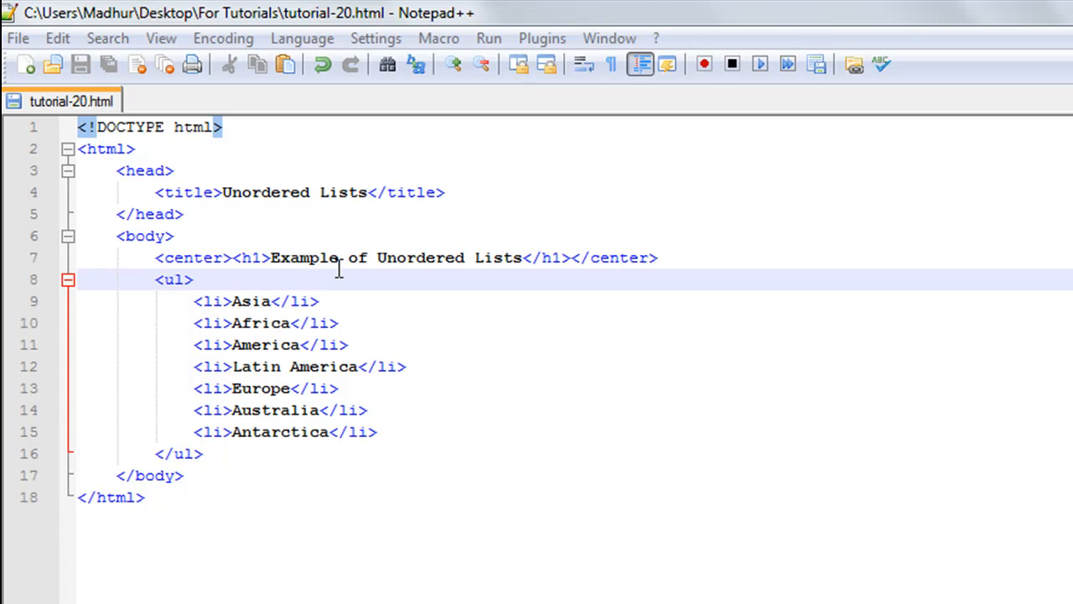
{"action": "mouse_move", "coordinate": [188, 285]}
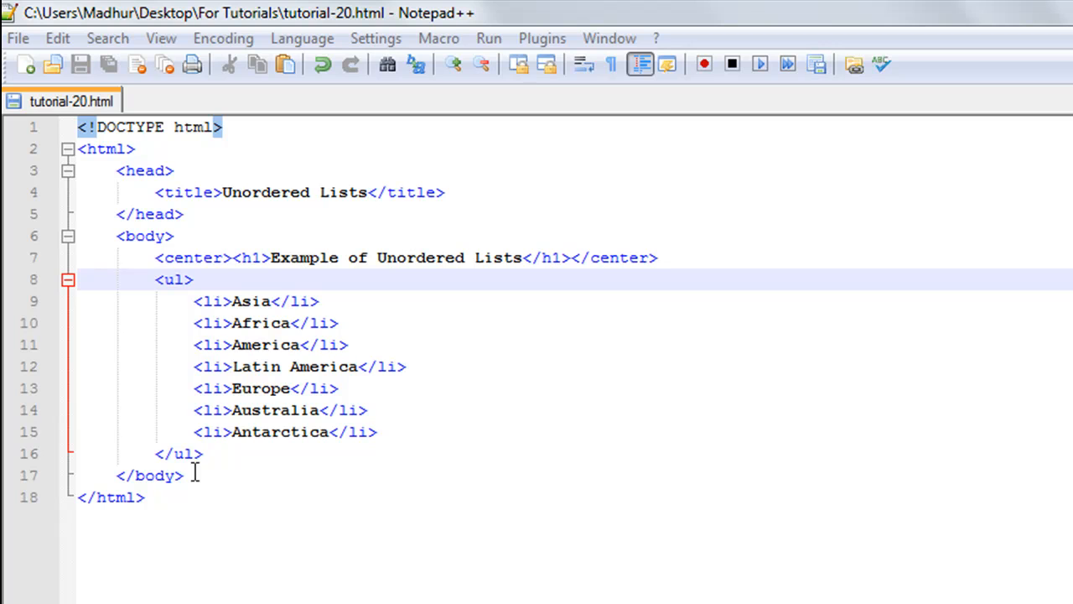
{"action": "mouse_move", "coordinate": [194, 433]}
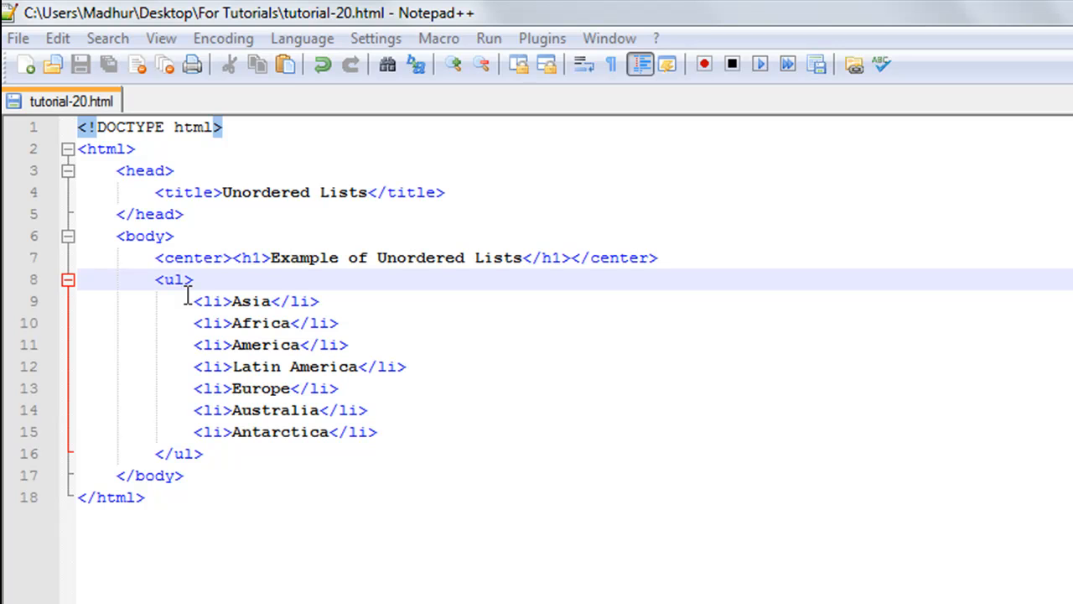
{"action": "mouse_move", "coordinate": [222, 430]}
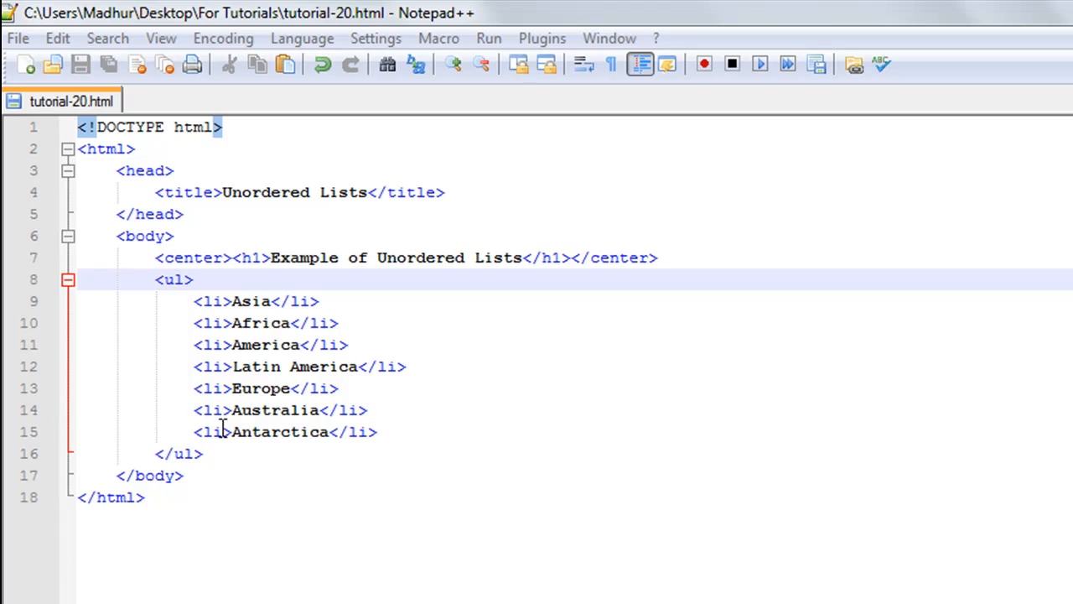
{"action": "mouse_move", "coordinate": [211, 344]}
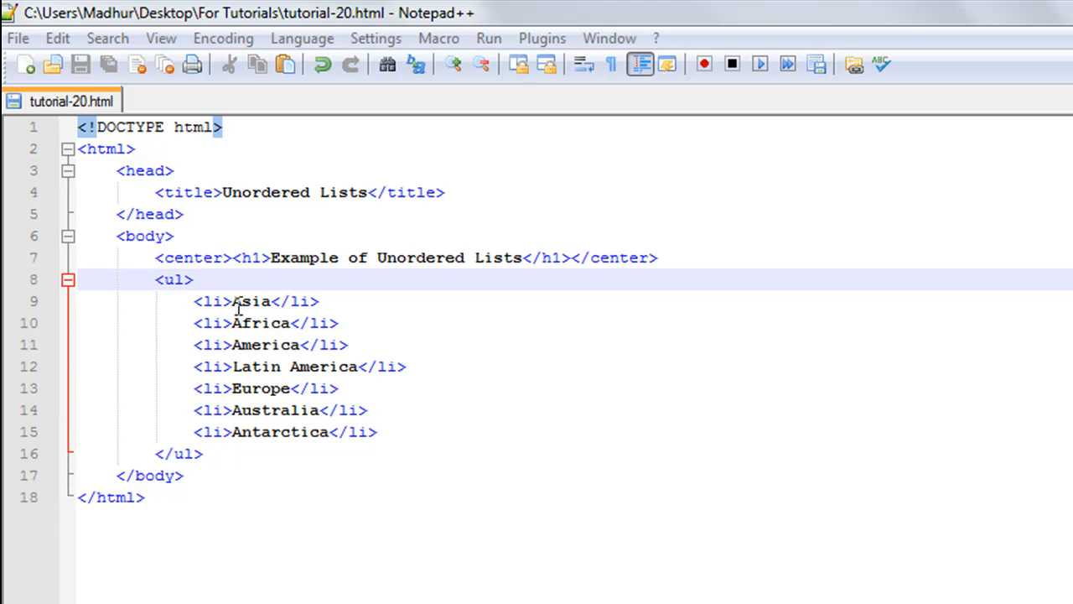
{"action": "mouse_move", "coordinate": [260, 322]}
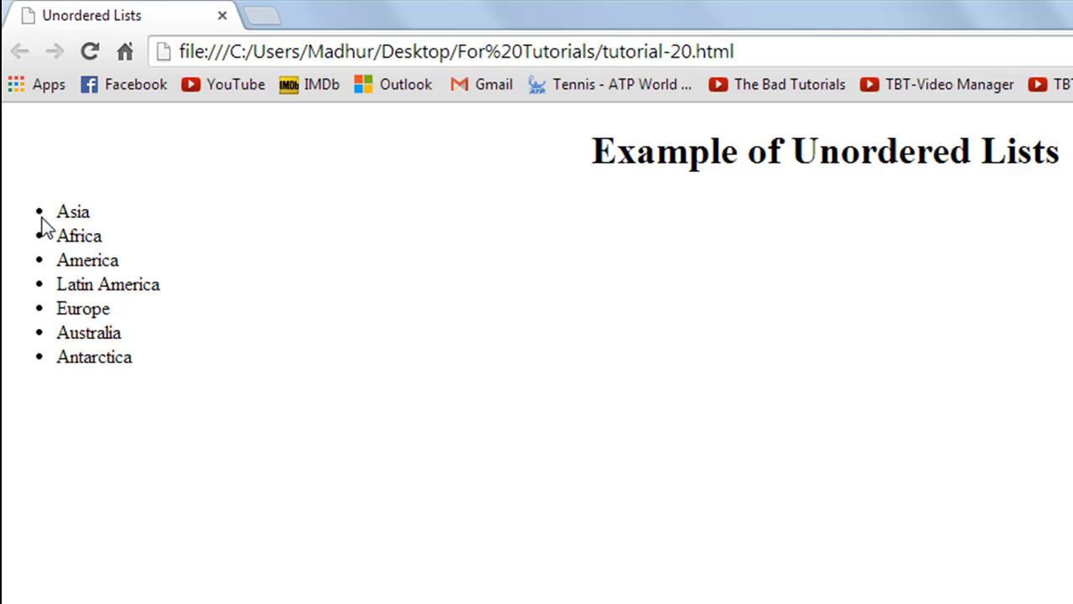
{"action": "mouse_move", "coordinate": [43, 252]}
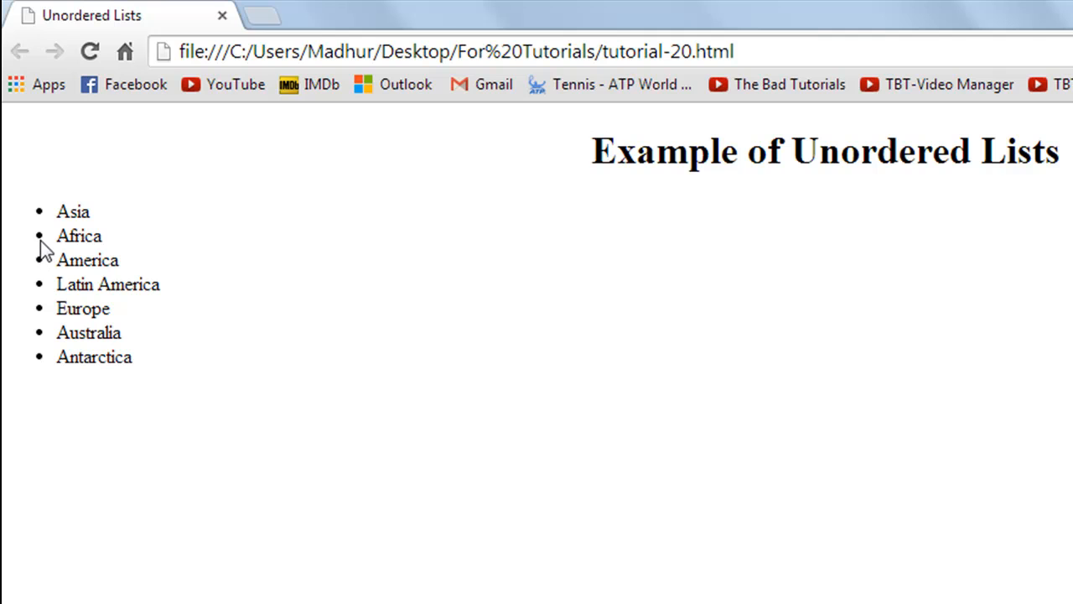
{"action": "mouse_move", "coordinate": [44, 242]}
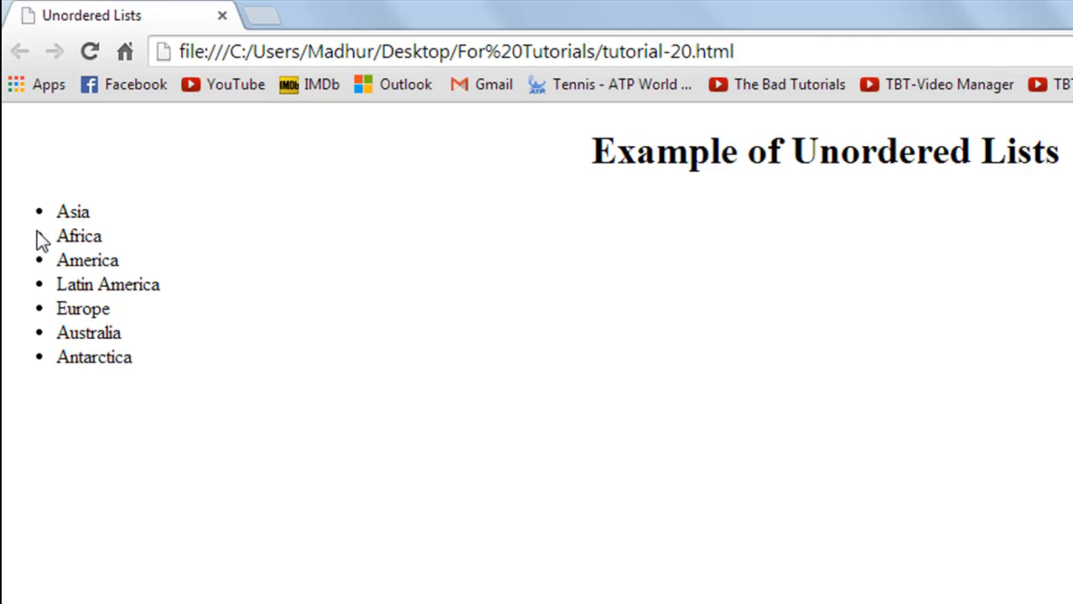
{"action": "mouse_move", "coordinate": [434, 560]}
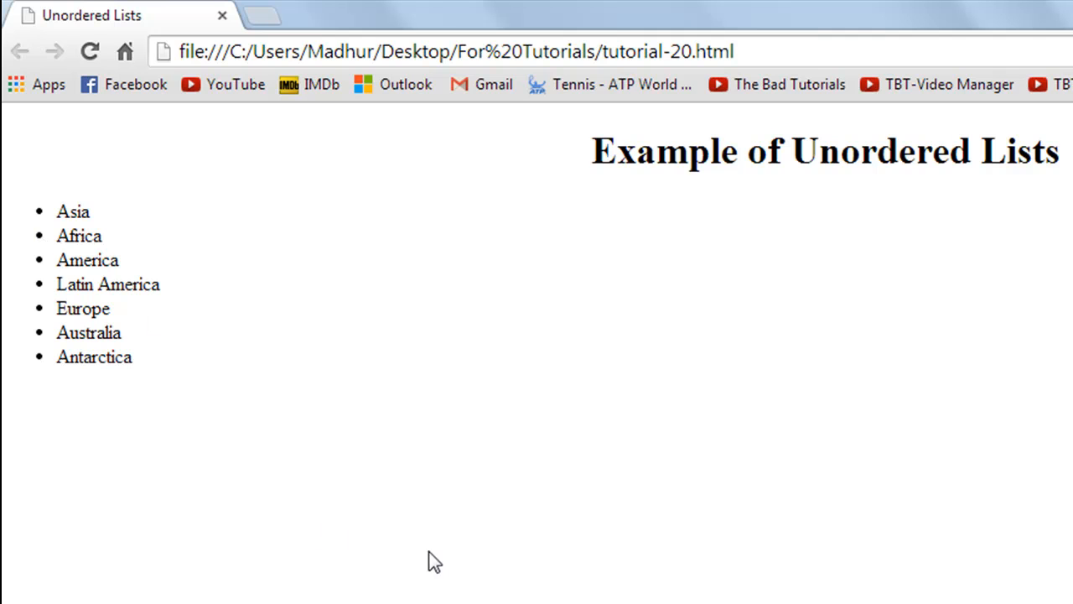
{"action": "mouse_move", "coordinate": [50, 248]}
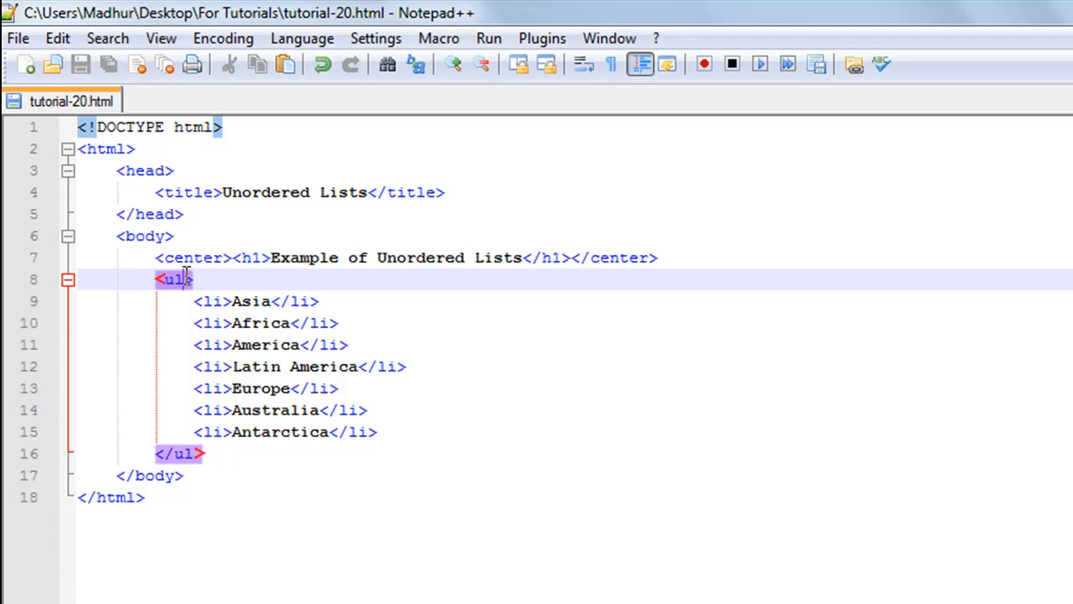
- Add type="square" to the <ul> tag, then change the bullet value to "circle"
{"action": "type", "text": "ty"}
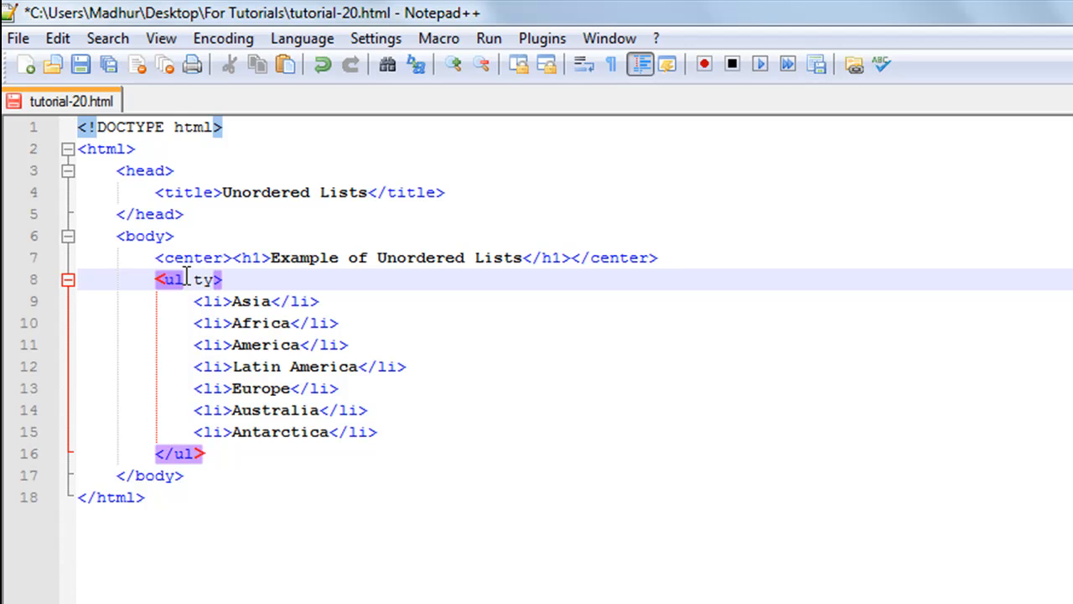
{"action": "type", "text": "type="}
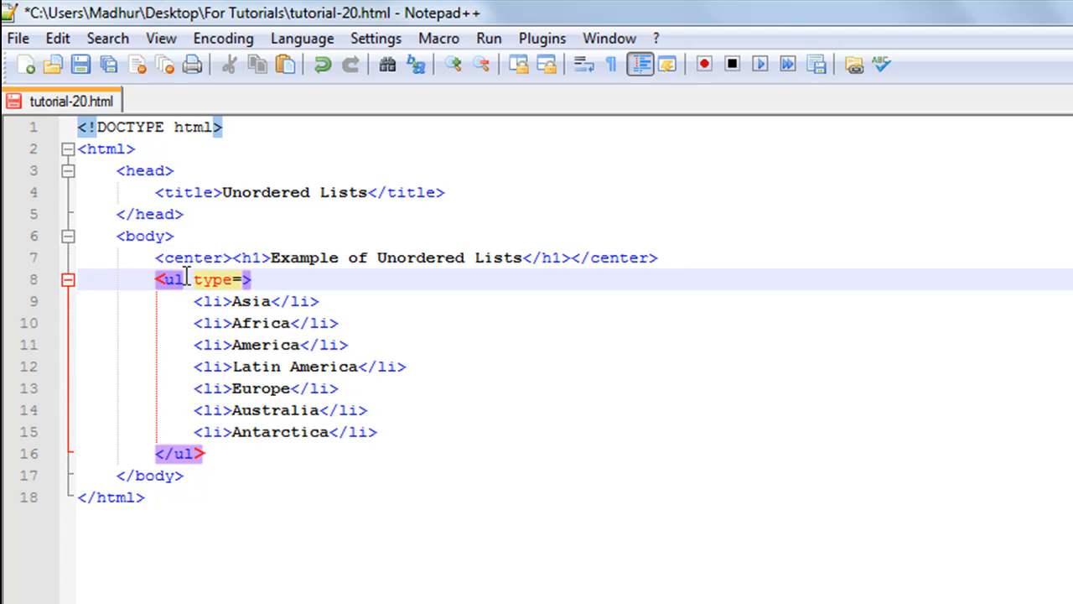
{"action": "type", "text": "\"\""}
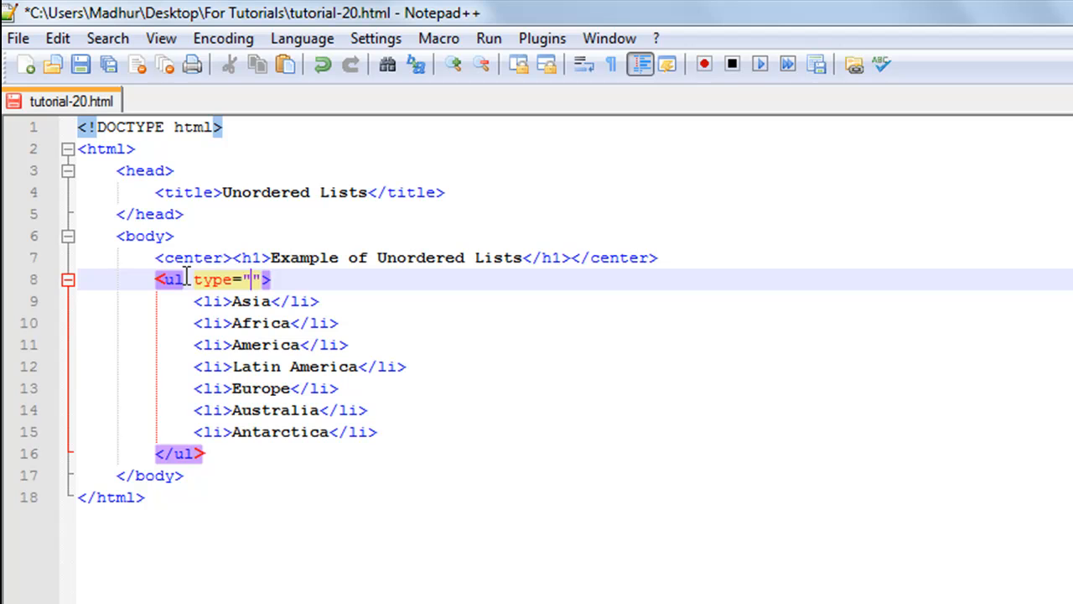
{"action": "type", "text": "square"}
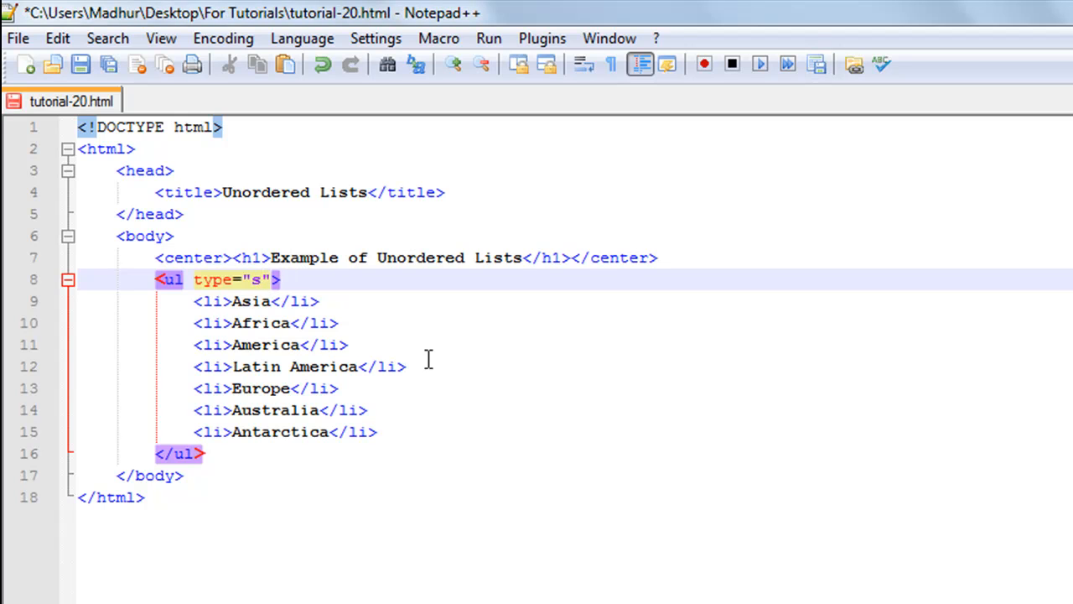
{"action": "type", "text": "irc"}
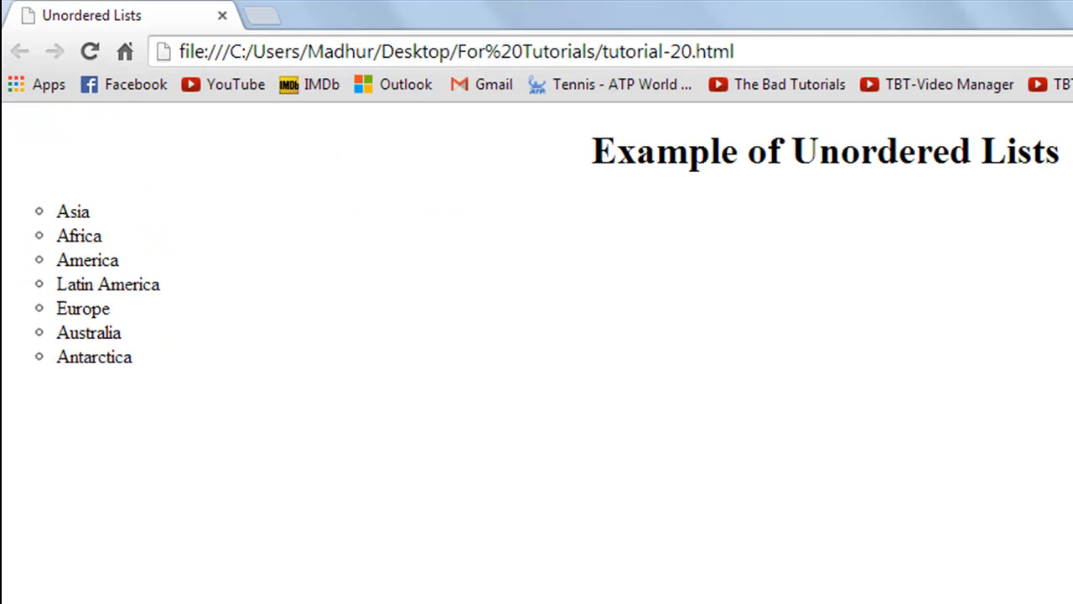
{"action": "mouse_move", "coordinate": [47, 235]}
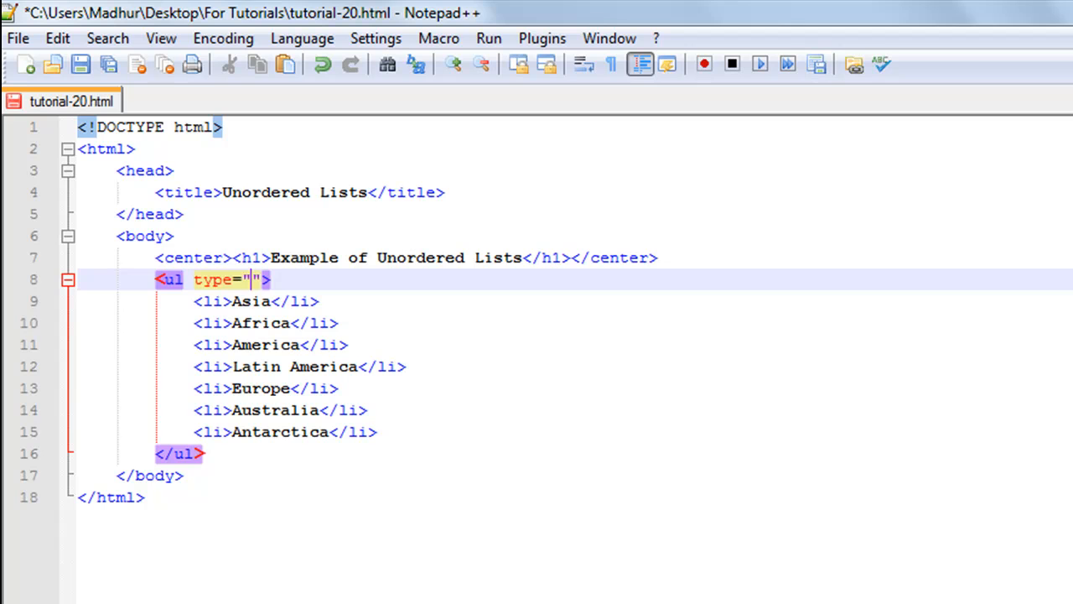
- Set the bullet value to "disc", then erase the whole type attribute leaving a plain <ul>
{"action": "type", "text": "disc"}
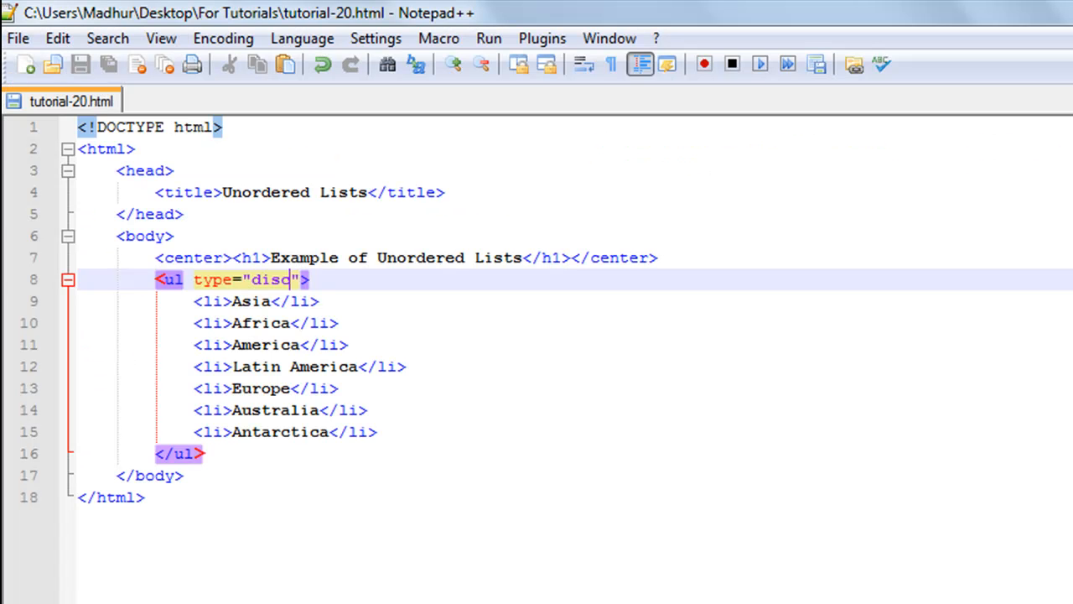
{"action": "key", "text": "BackSpace"}
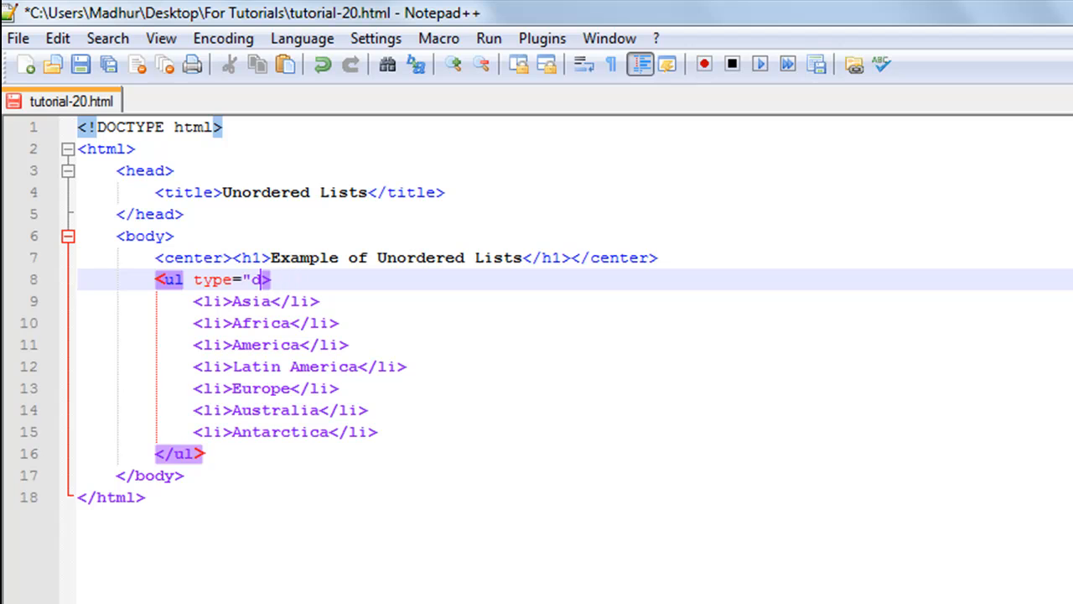
{"action": "key", "text": "BackSpace"}
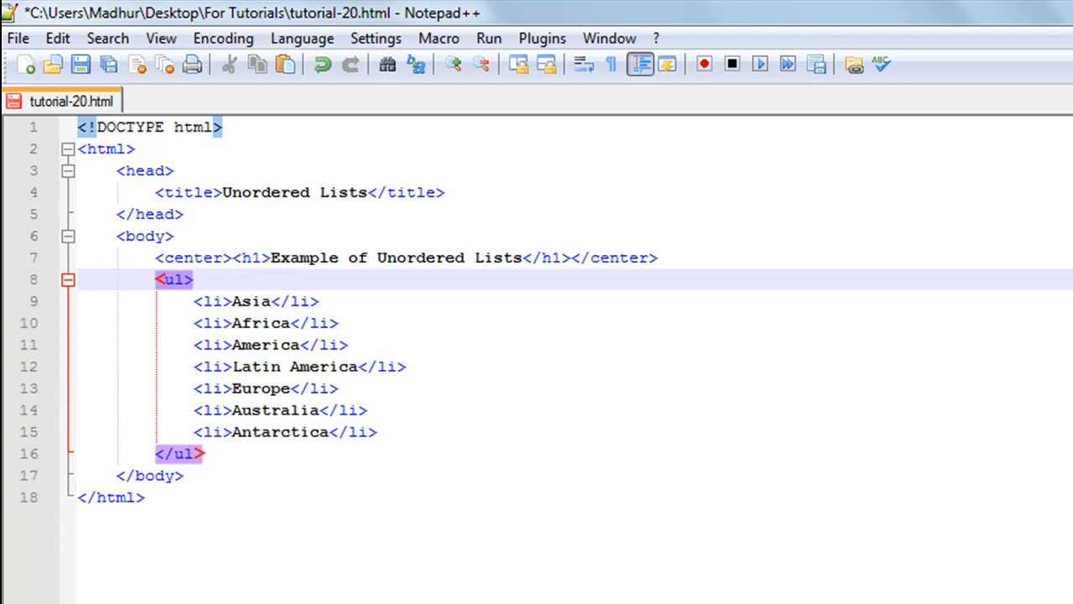